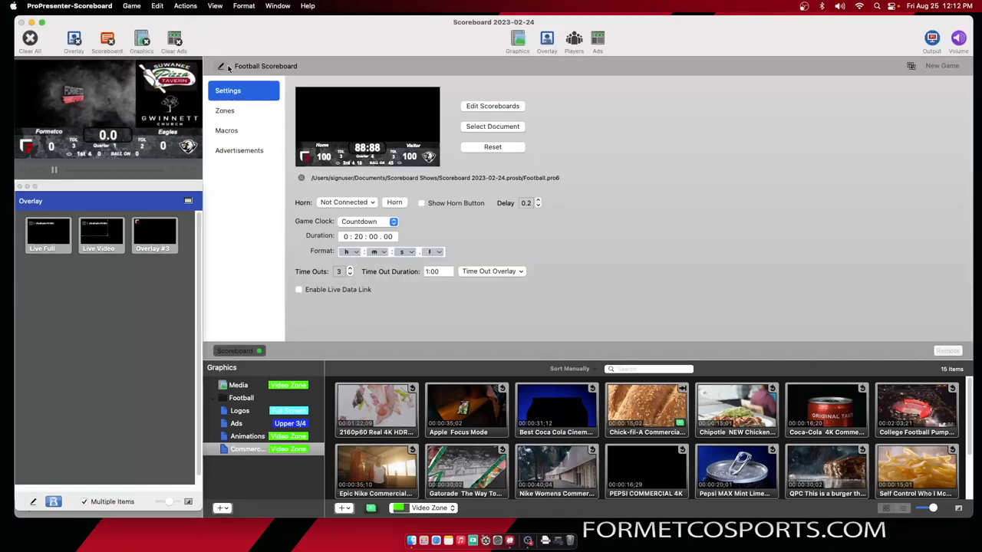
Show the football game's macro list with a new empty macro slot
click(227, 131)
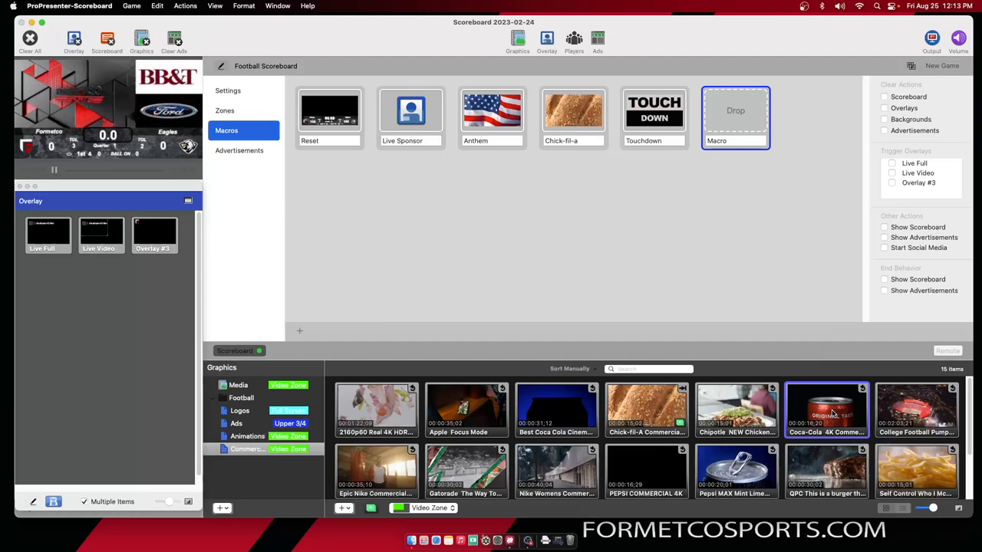
Give the Coca-Cola 4K commercial clip a Dissolve transition from its context menu
right_click(825, 411)
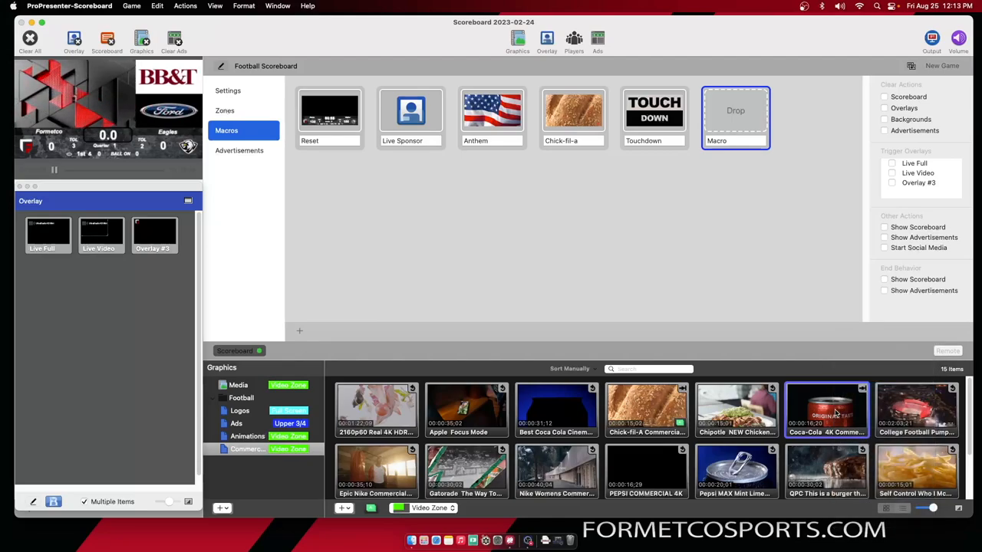
right_click(827, 411)
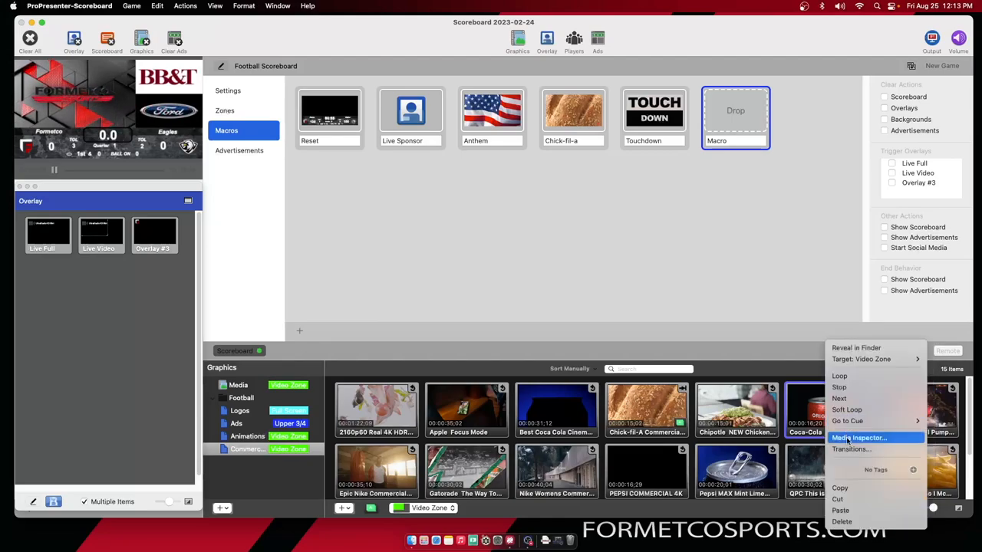
click(850, 448)
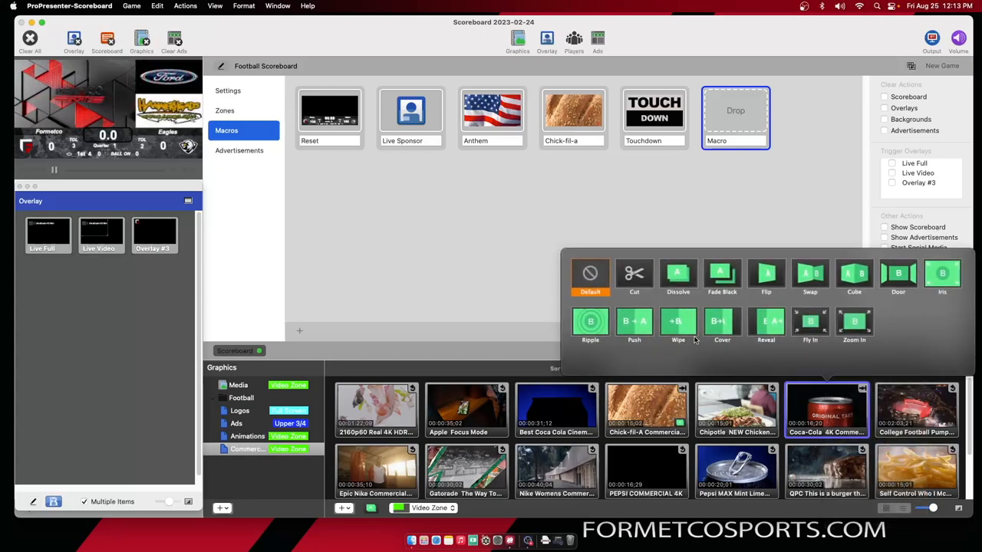
click(678, 277)
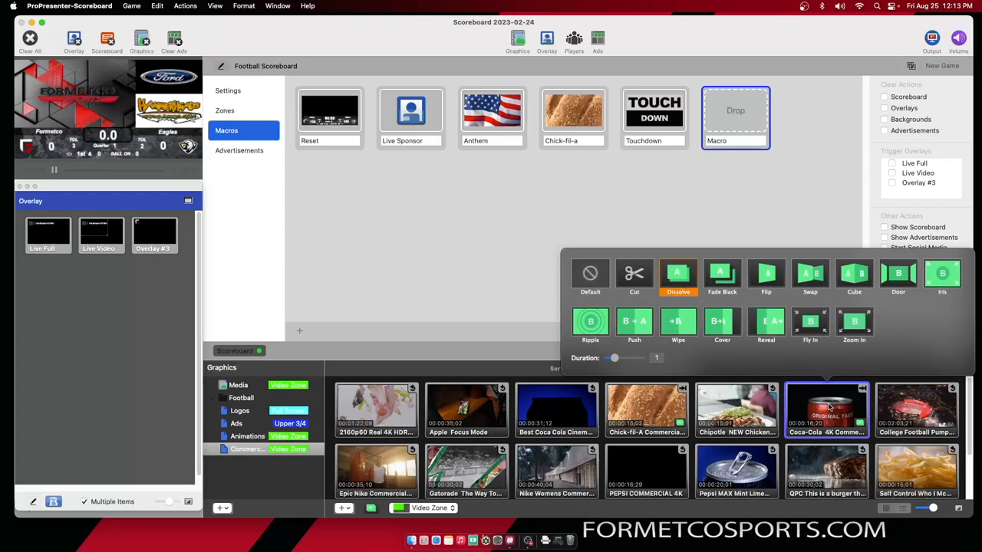
right_click(825, 411)
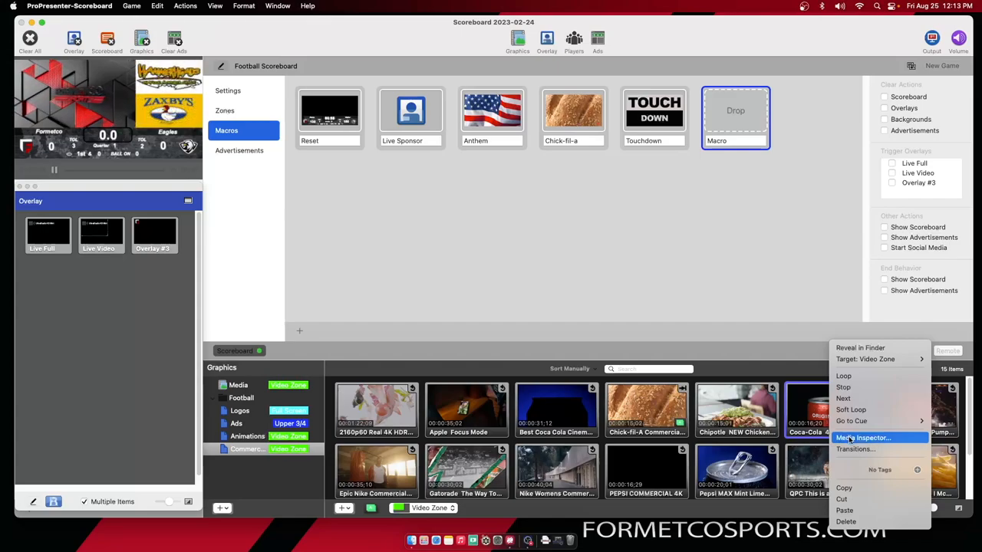
mouse_move(849, 467)
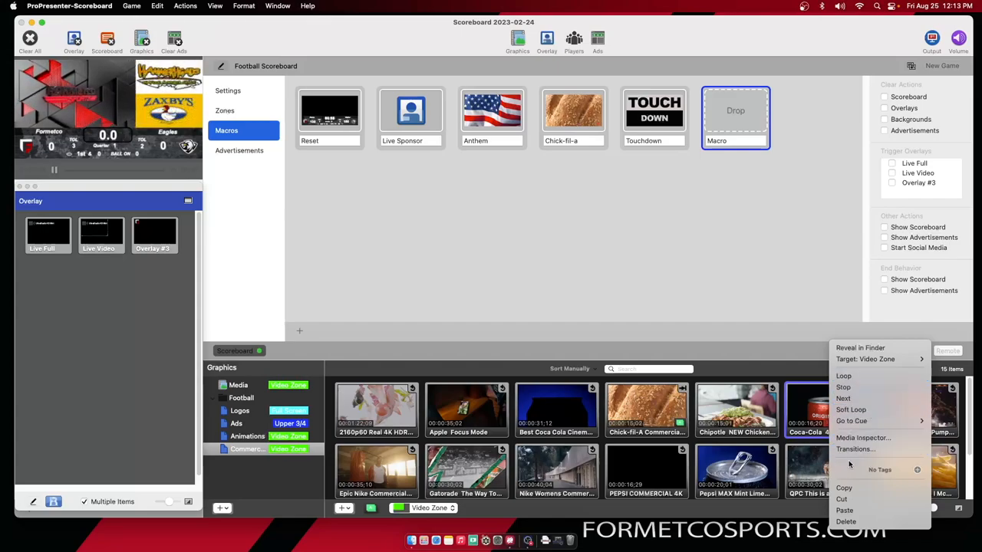
mouse_move(862, 437)
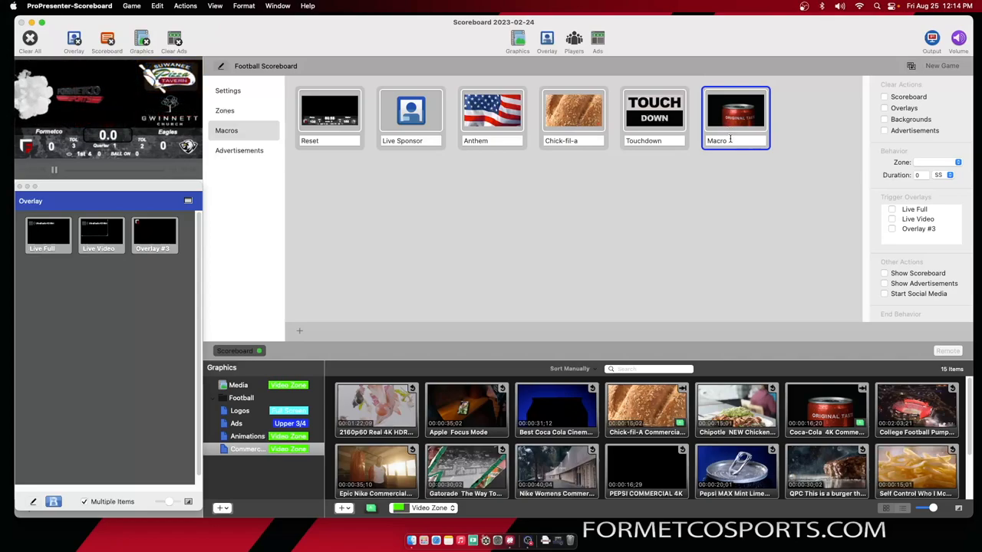
Rename the new macro holding the Coca-Cola commercial to 'Coke'
double_click(734, 142)
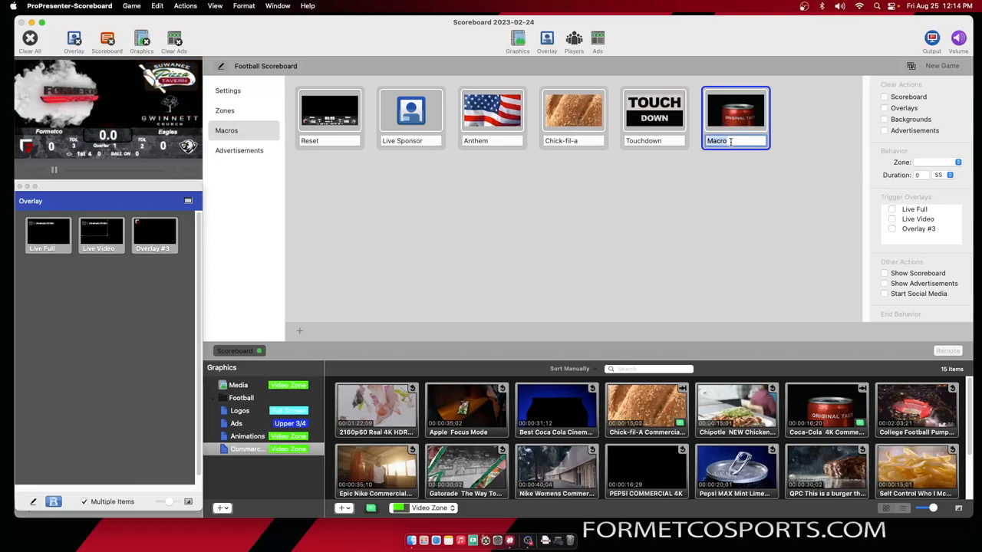
text(Coke)
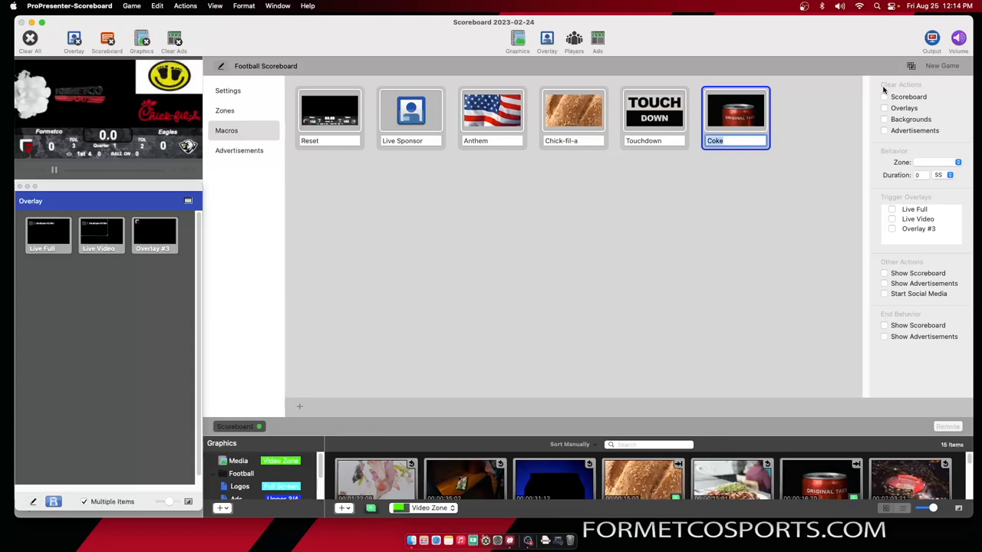
Have the Coke macro clear scoreboard and overlays, play Full Screen, then show the scoreboard afterward
click(884, 108)
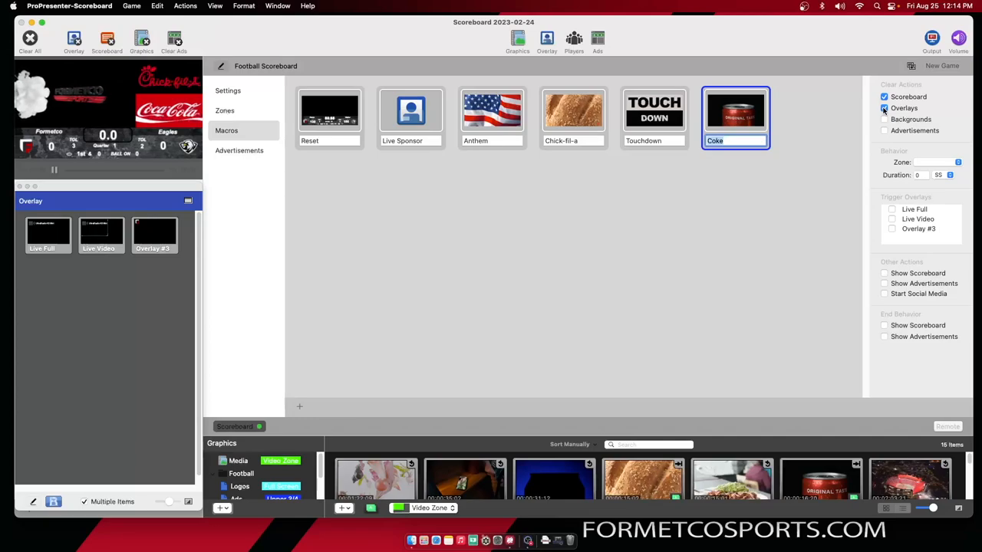
click(883, 107)
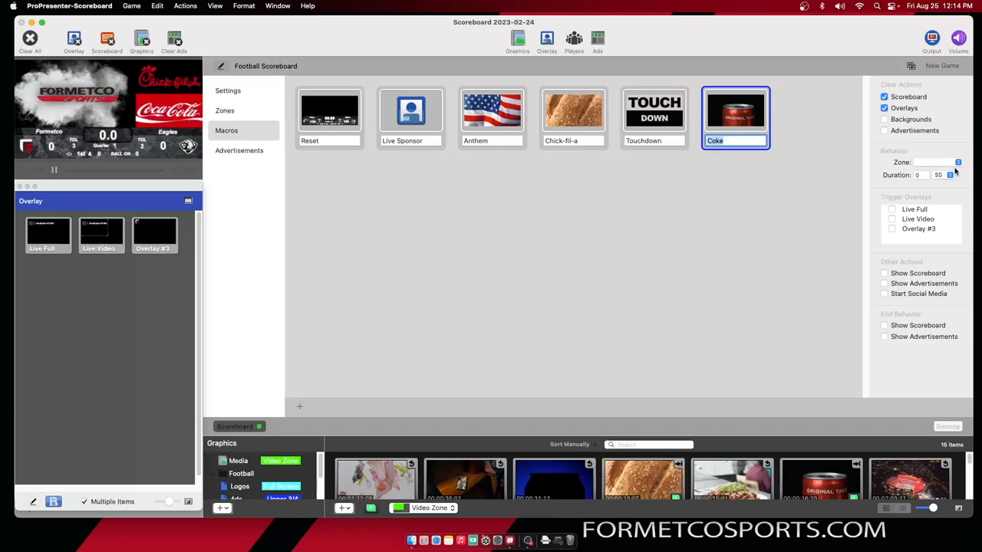
click(957, 162)
text(16)
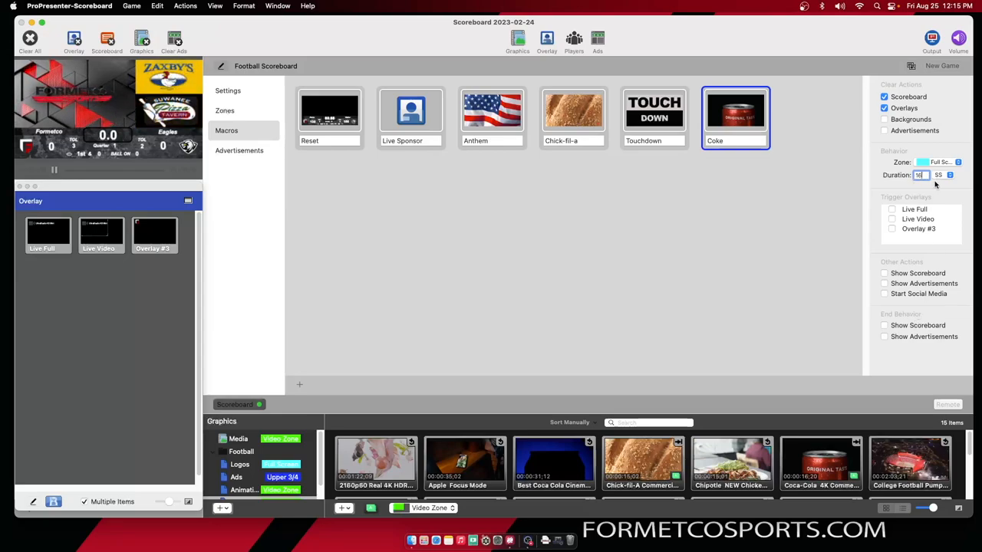
click(884, 325)
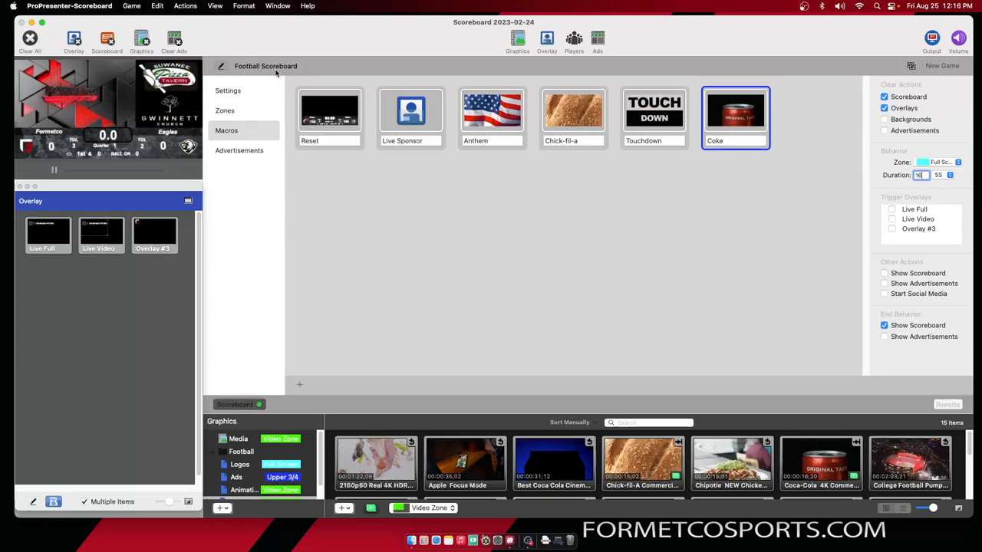
Return to the live scoreboard controls and test-play the Coke macro
click(221, 66)
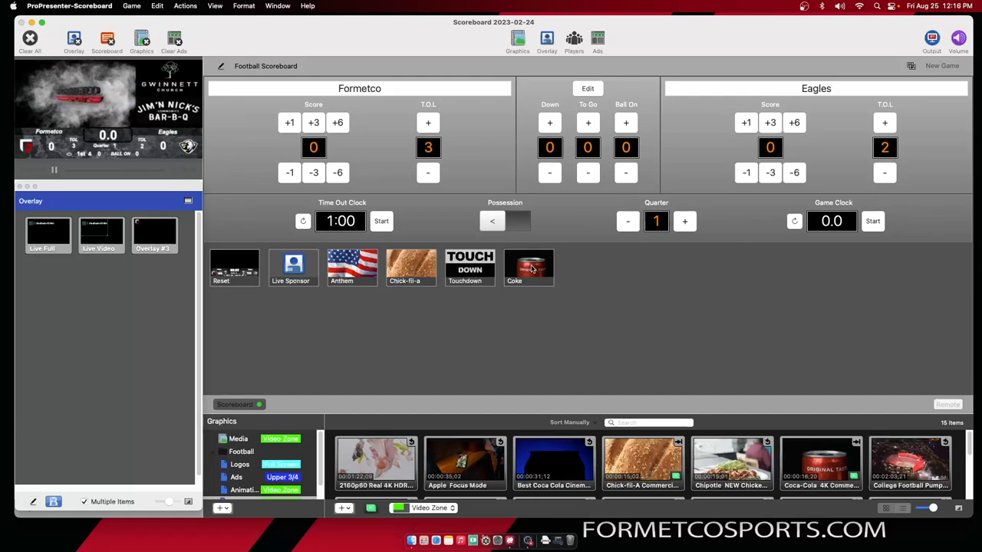
click(528, 266)
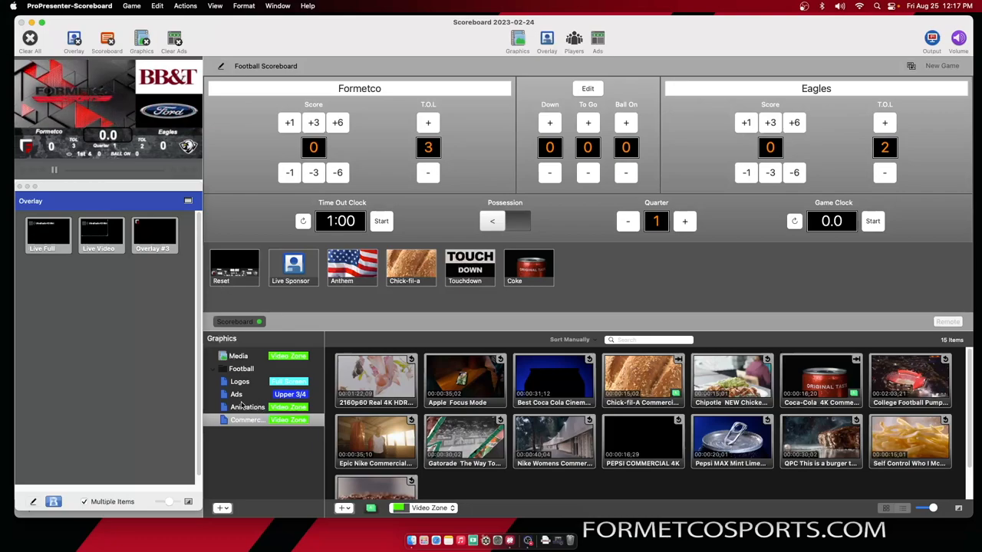
Preview the logo and animation graphics, then run the Reset macro
click(239, 380)
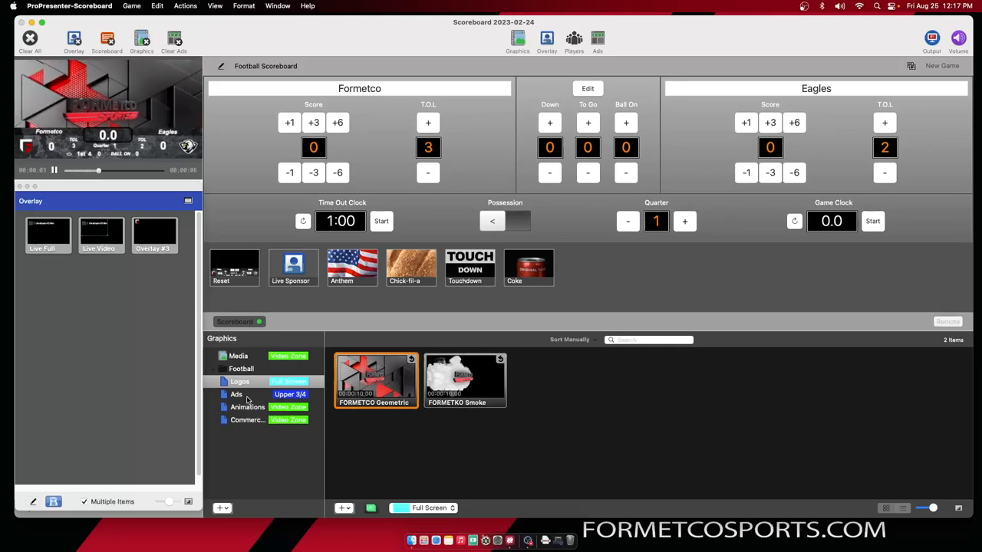
click(247, 408)
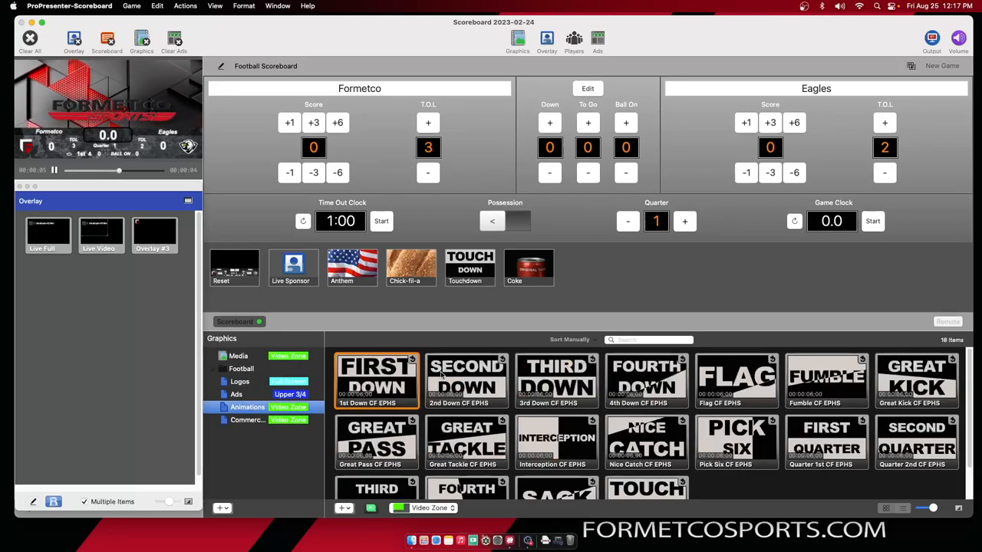
click(467, 381)
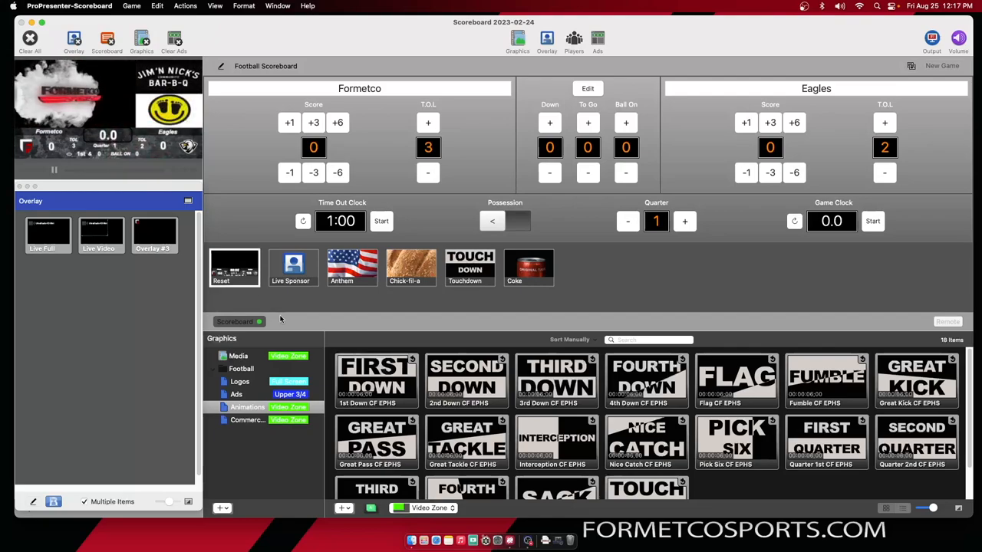
Go back into game editing and add another empty macro slot
click(233, 267)
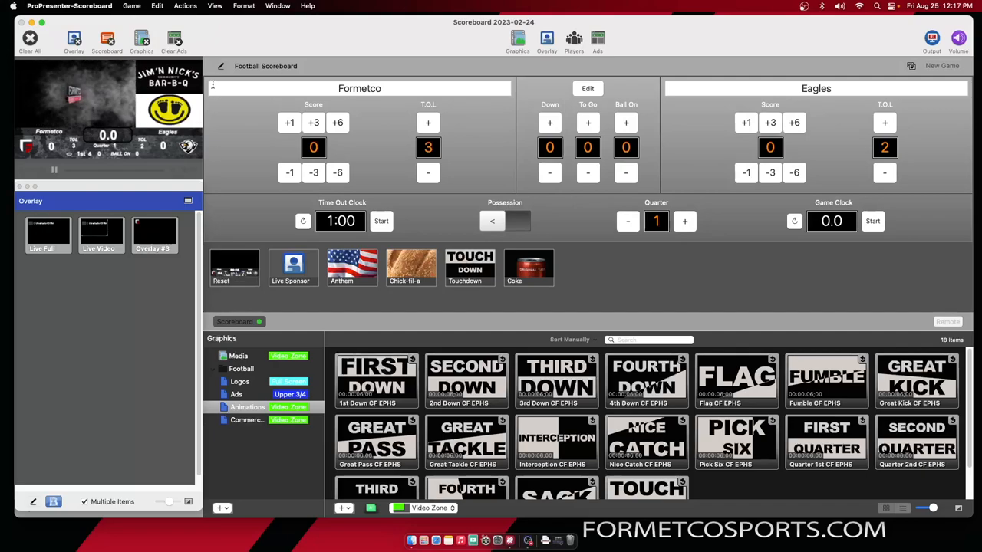
click(227, 130)
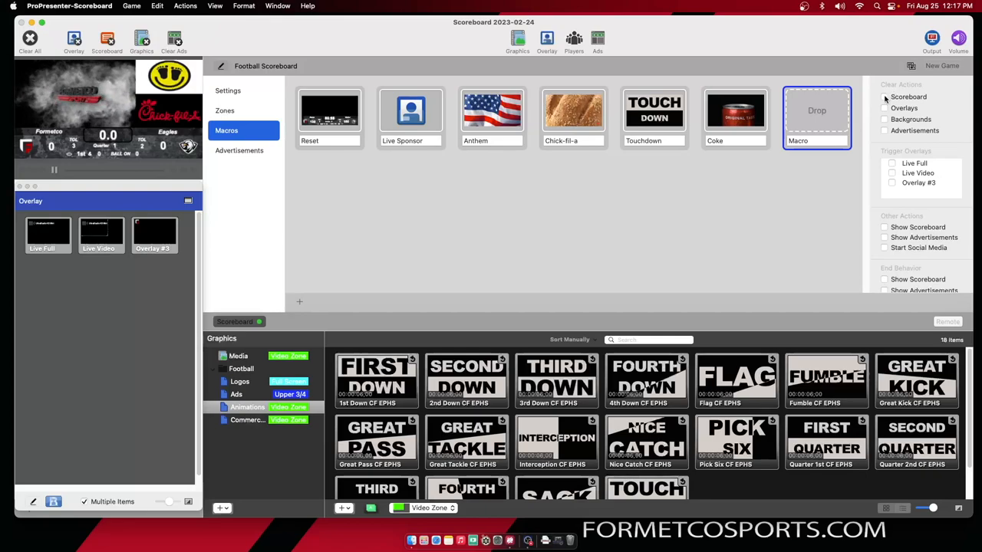
Have the new macro clear everything then show scoreboard and advertisements, and name it 'Rest'
click(884, 119)
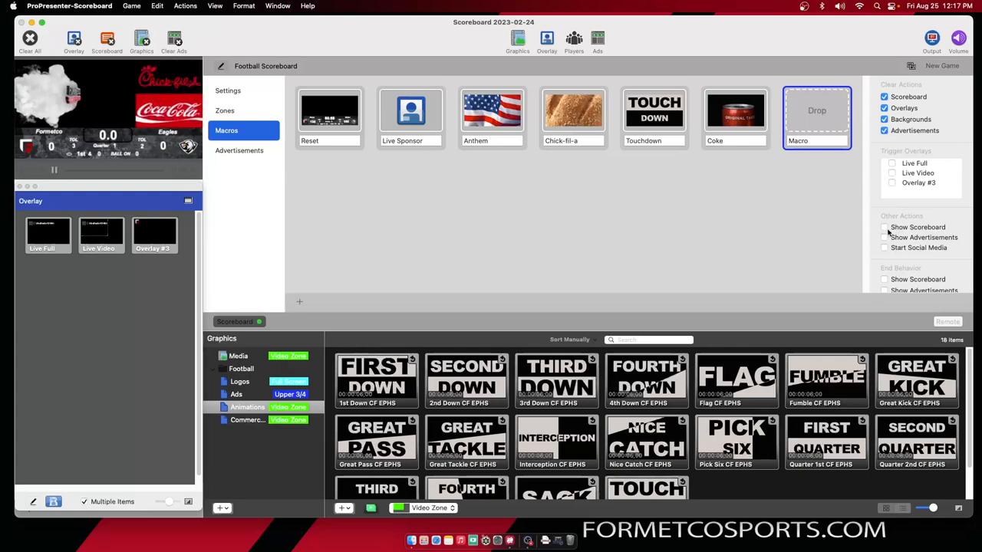
click(884, 227)
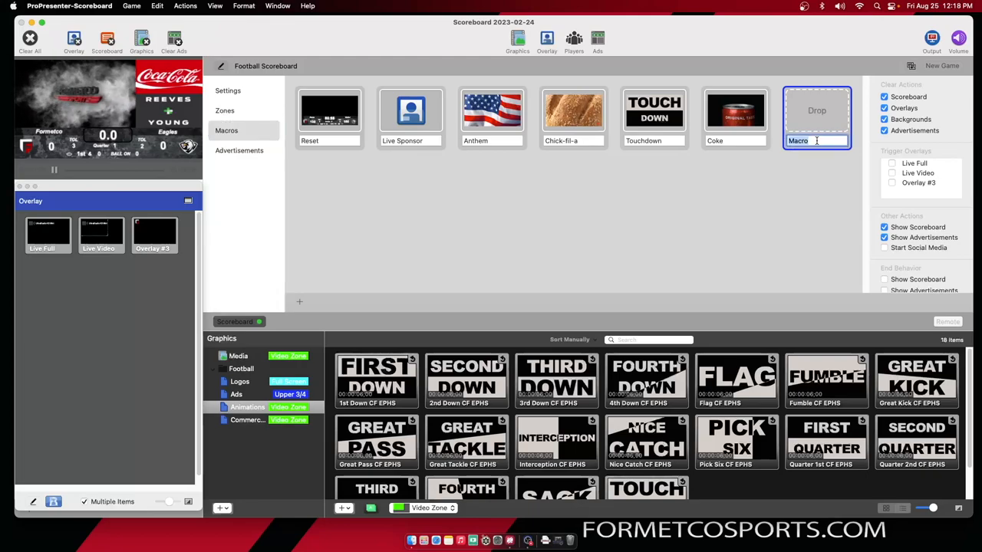
text(Rest)
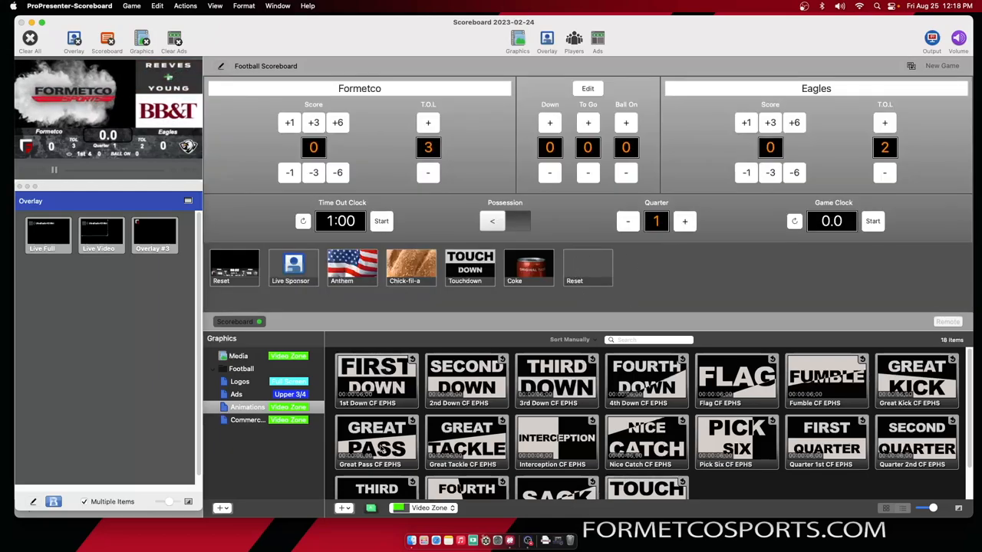
Play the Great Tackle and First Down animations live from the graphics list
click(240, 381)
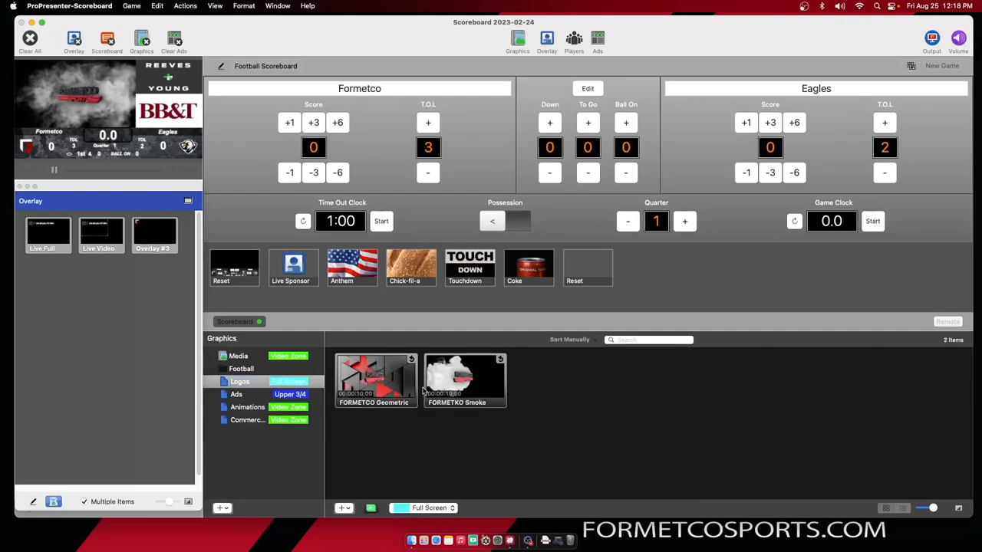
click(247, 407)
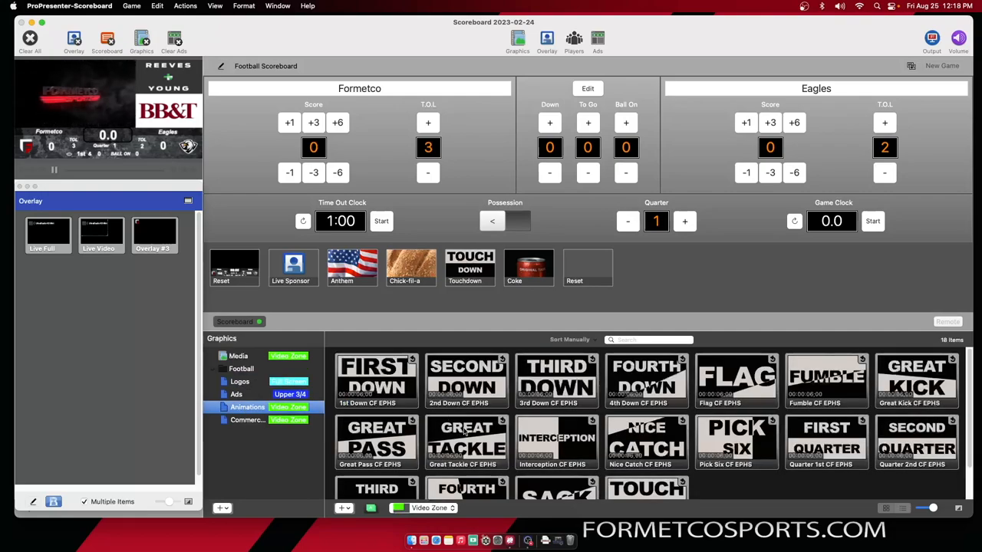
click(466, 442)
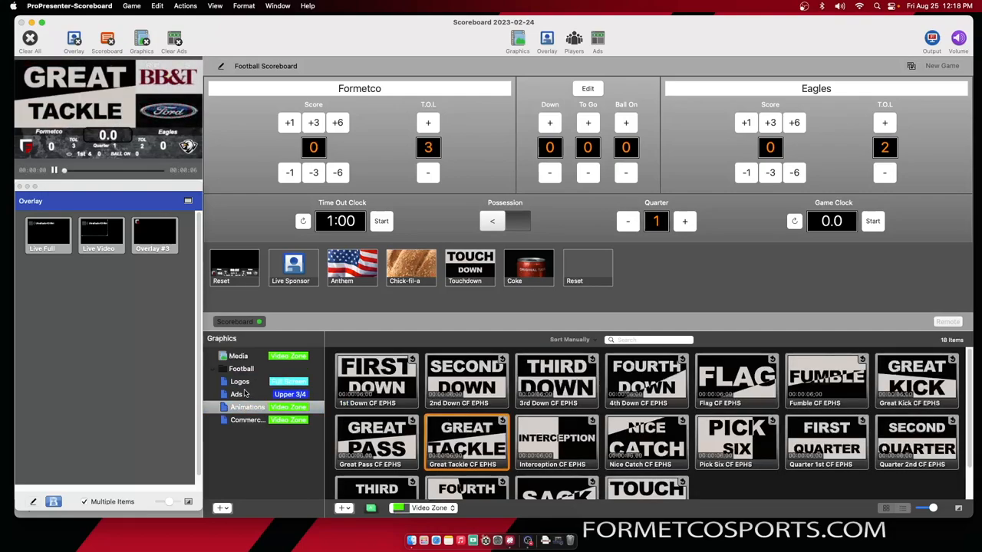
click(239, 380)
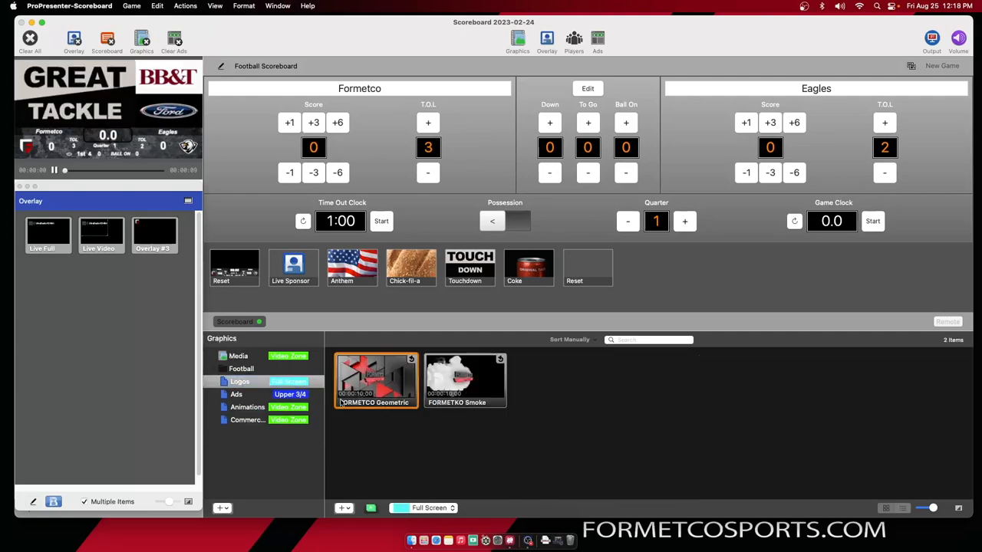
click(247, 406)
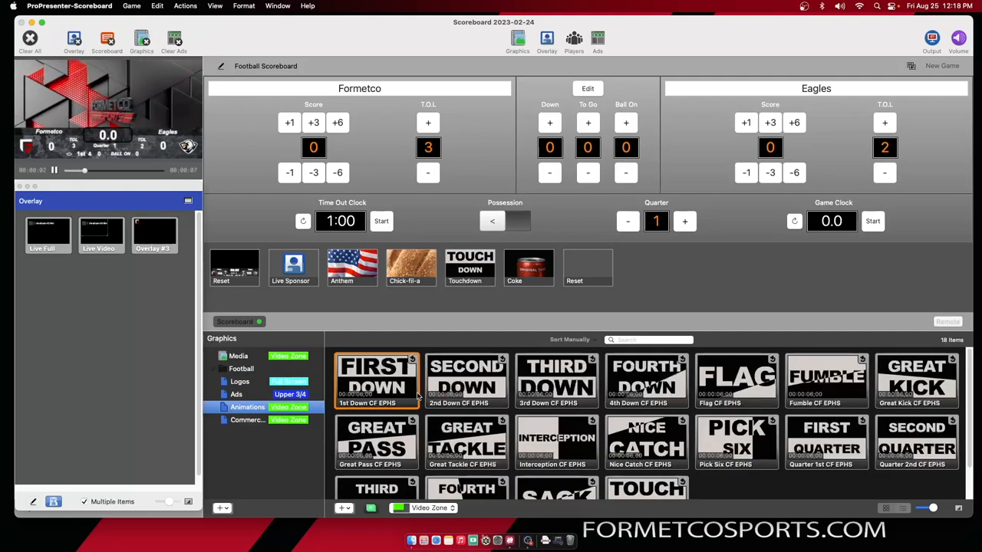
click(378, 380)
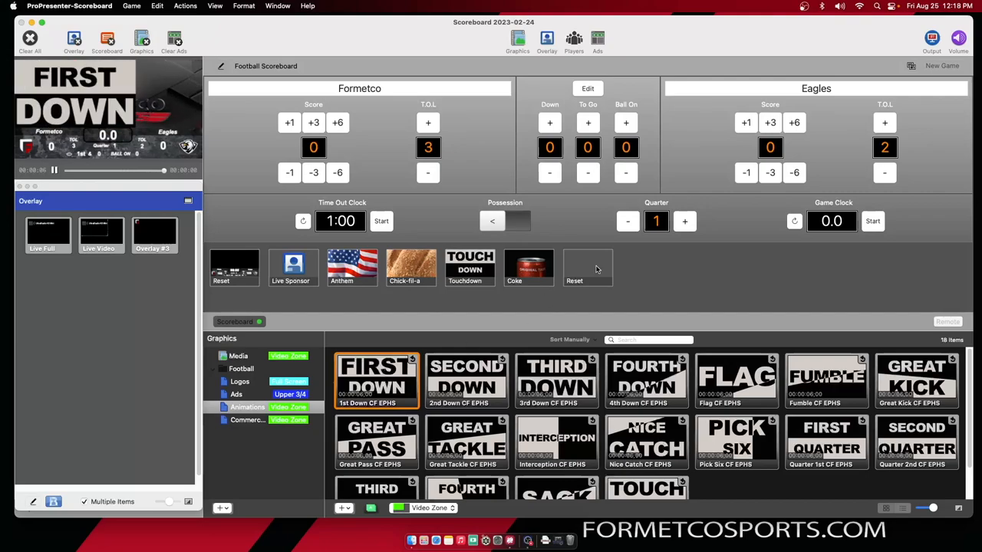
Reset the output to the scoreboard and reopen the macro settings
click(587, 266)
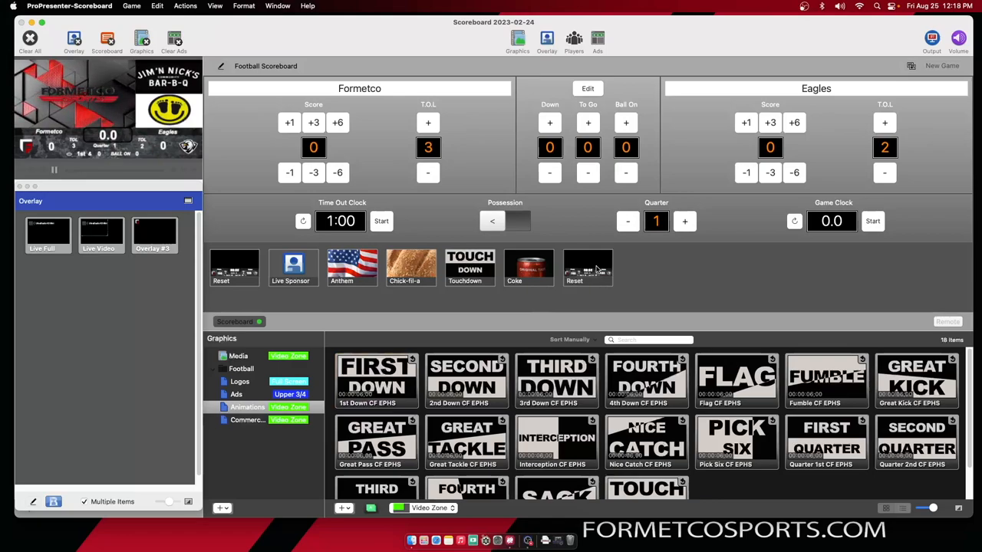
click(221, 66)
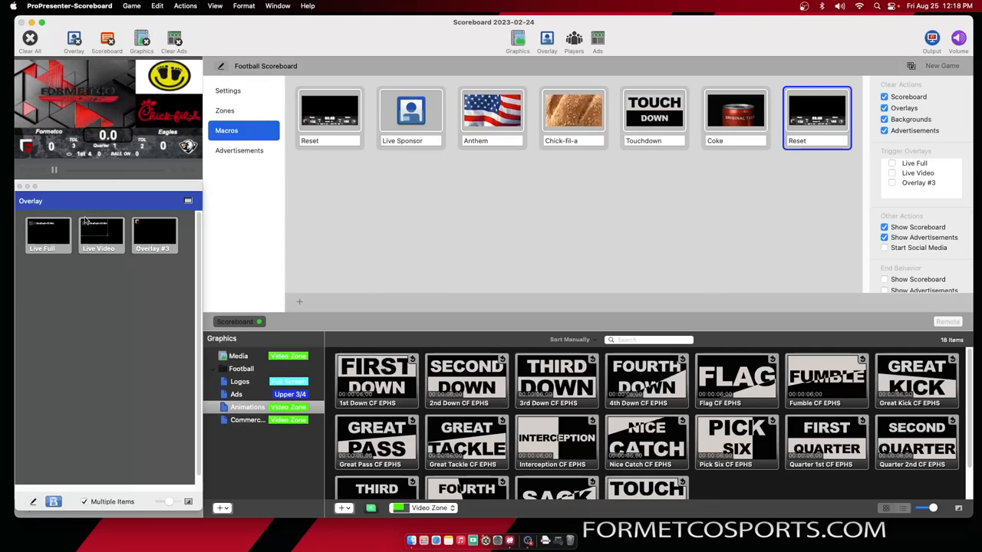
Try Live Full and Overlay #3 on the output, then return to the scoreboard controls
click(48, 233)
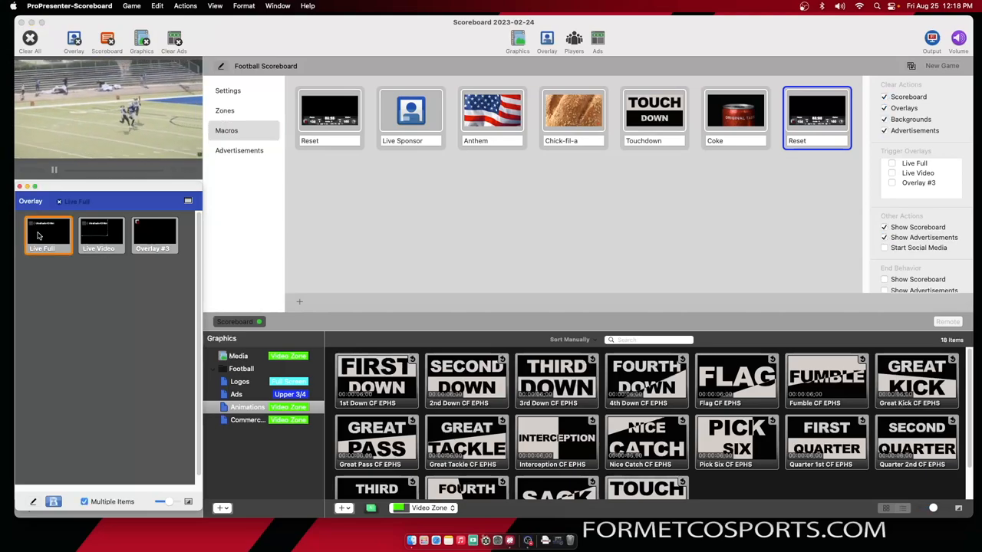
click(101, 234)
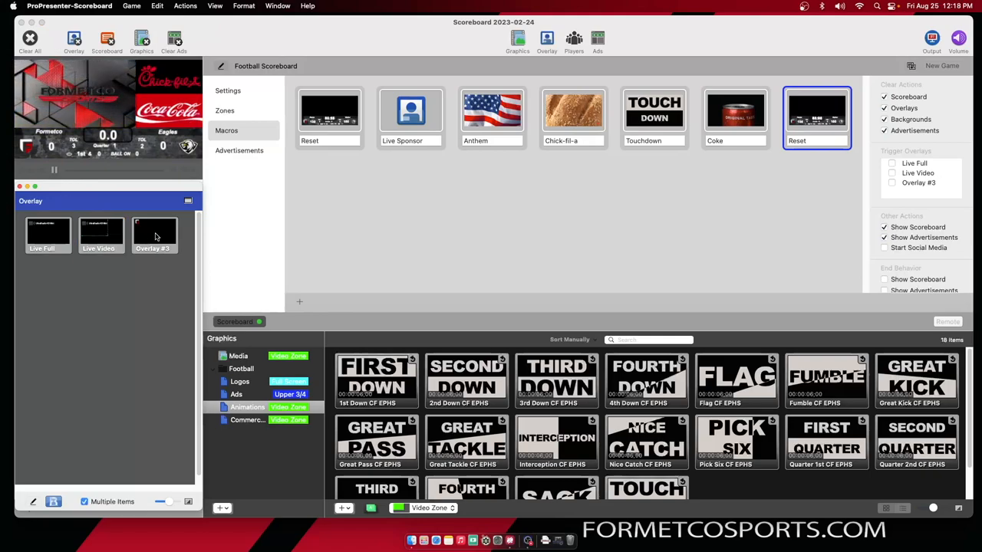
click(154, 233)
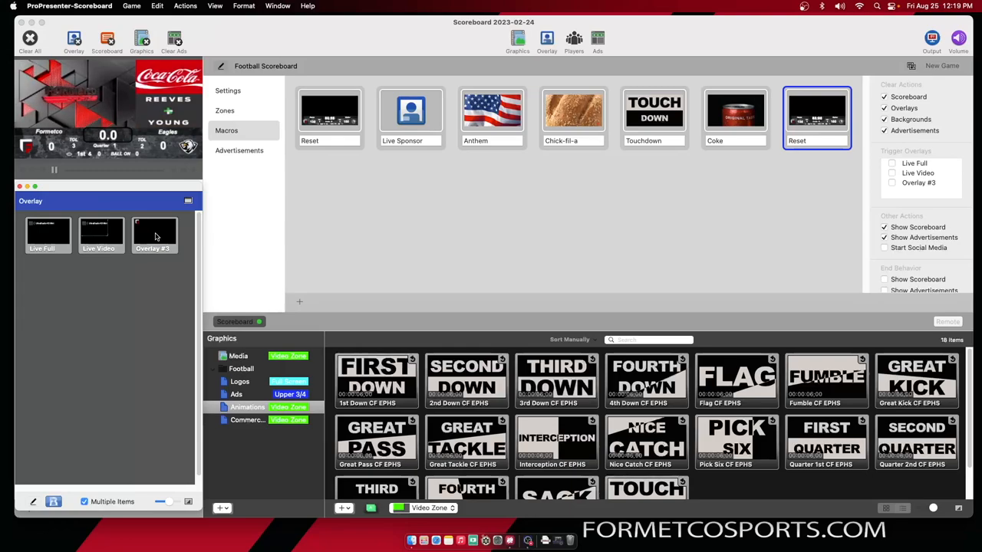
click(108, 39)
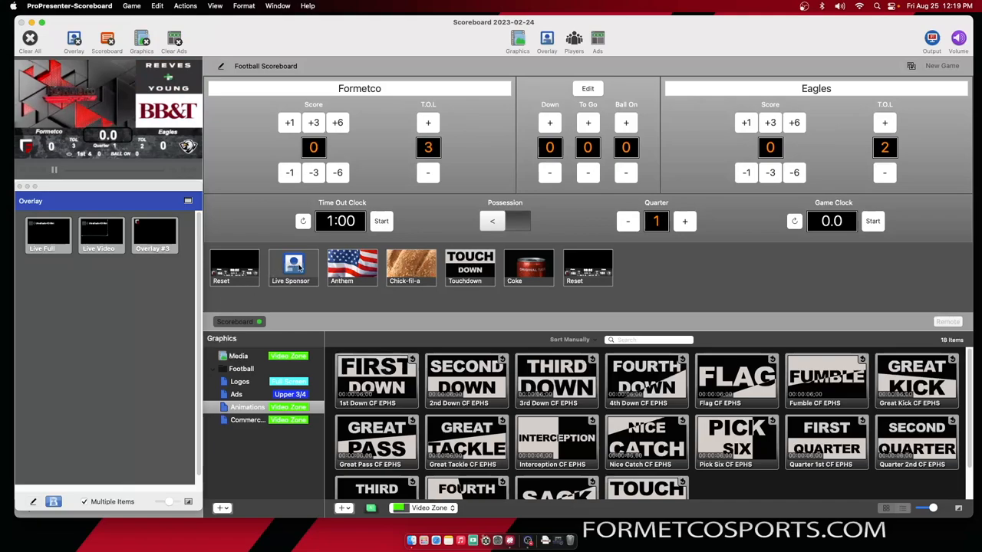
Reopen the game's macro settings showing the second Reset macro
click(293, 267)
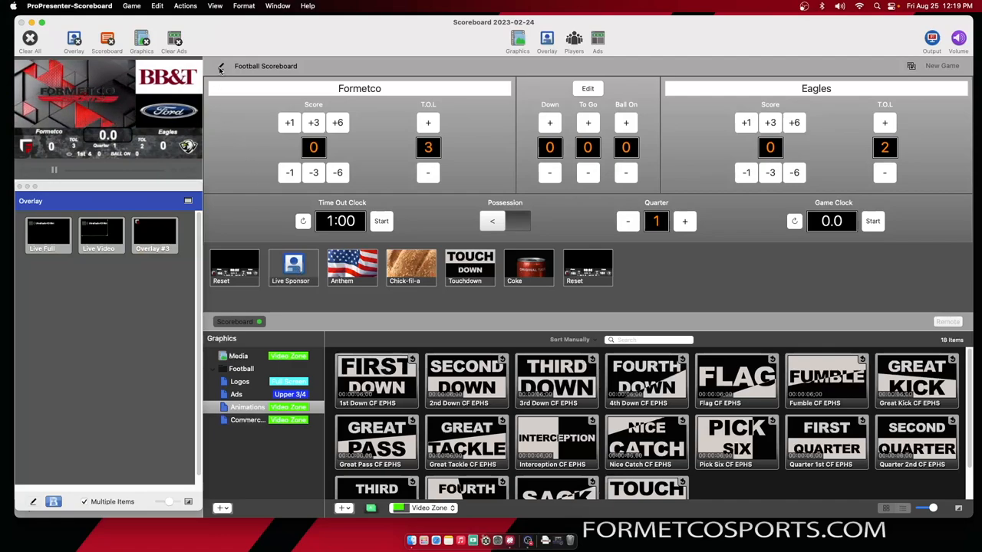
click(221, 66)
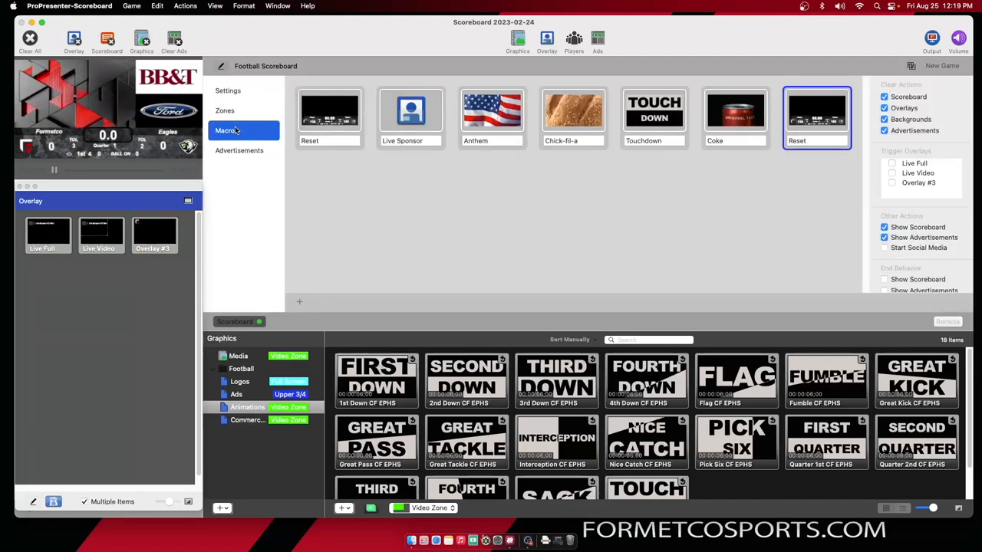
Have the Live Sponsor macro clear Scoreboard and Overlays and trigger Live Full, Live Video and Overlay #3
click(411, 115)
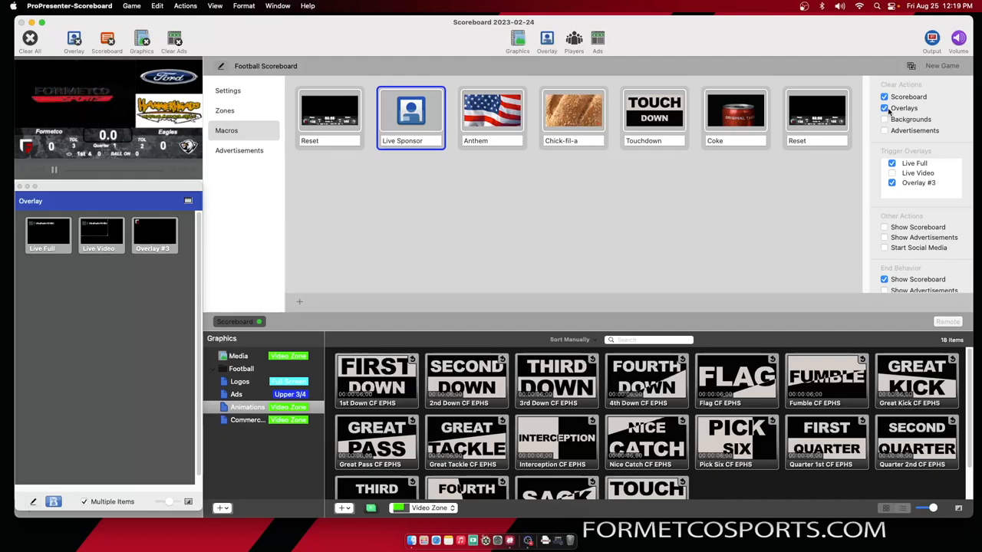
click(892, 163)
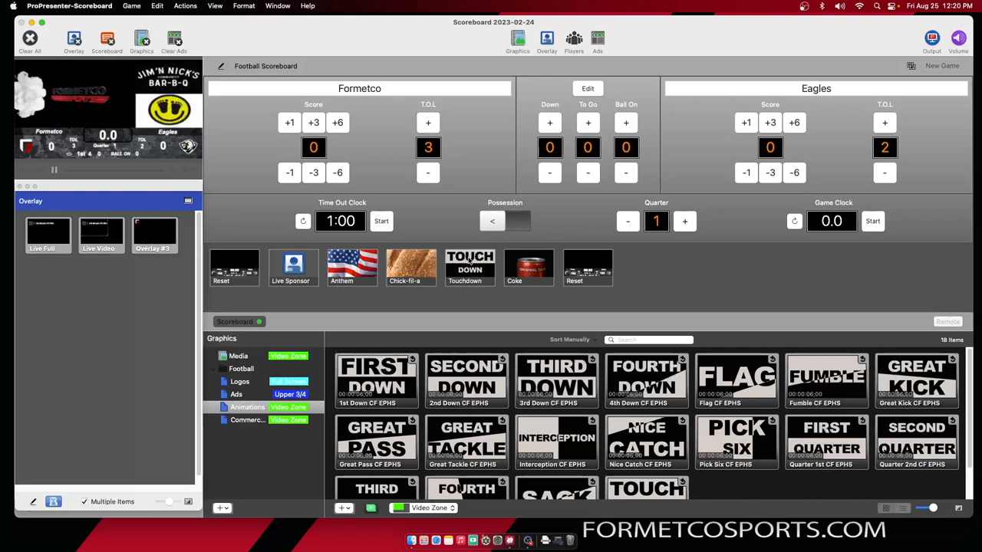
Show the Touchdown macro's clear and trigger options in the macro editor
click(470, 267)
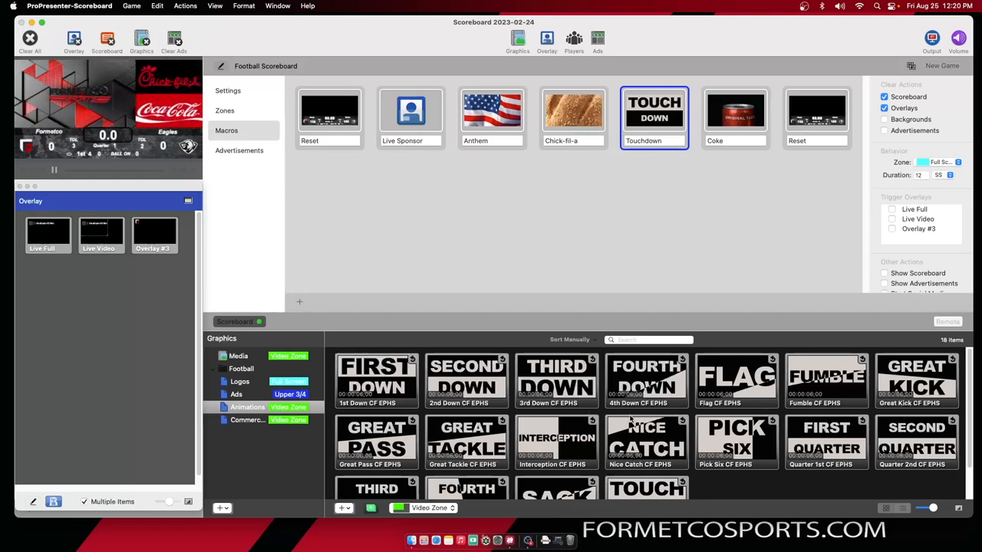
Add a Touchdown CF EPHS animation macro that clears Scoreboard and Overlays in a full-screen zone
scroll(down, 3)
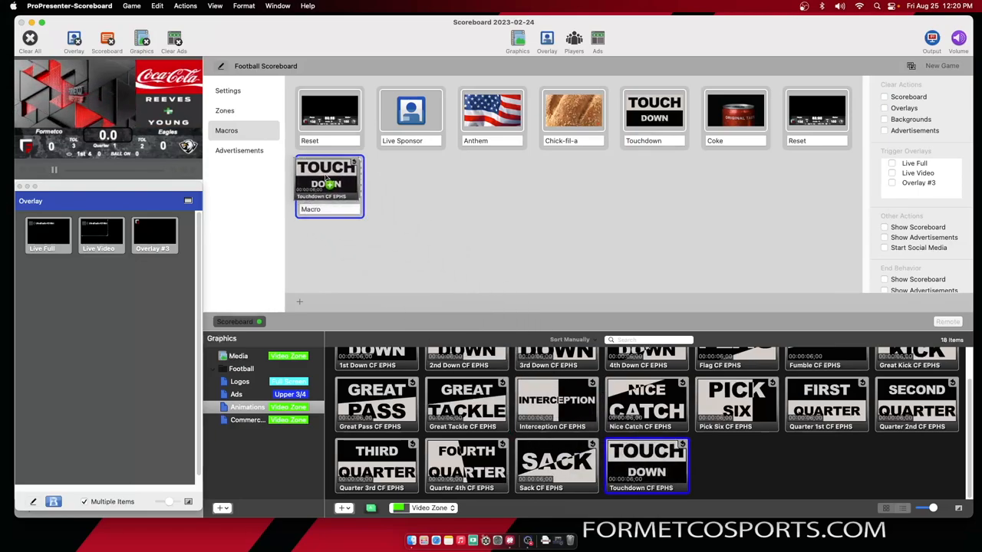
click(883, 97)
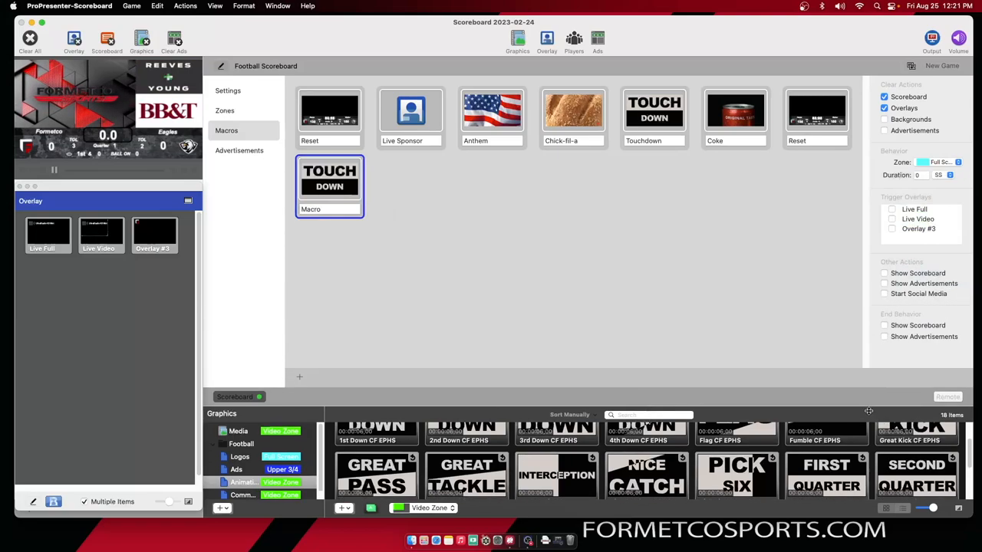
click(884, 325)
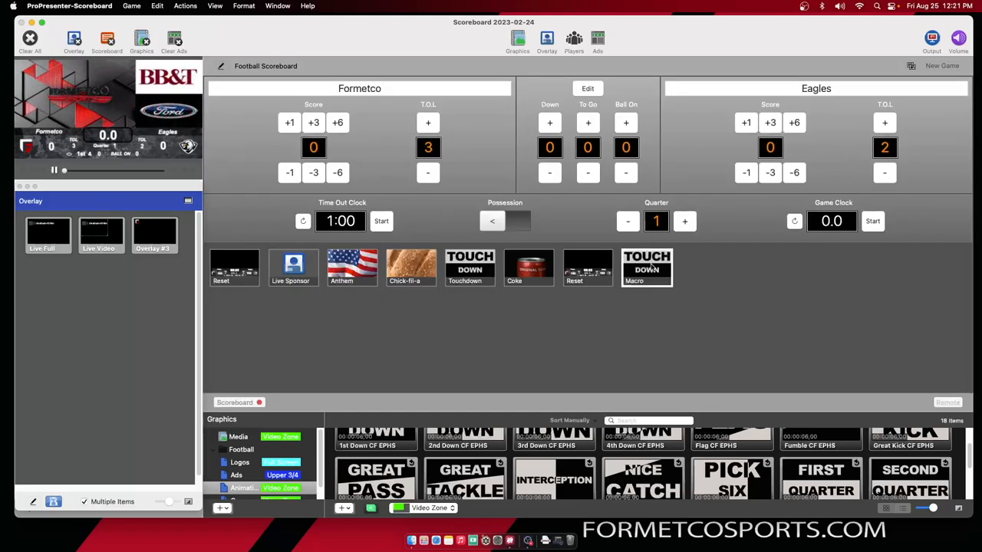
Fire the new Touchdown macro so its animation plays live on the output
click(648, 267)
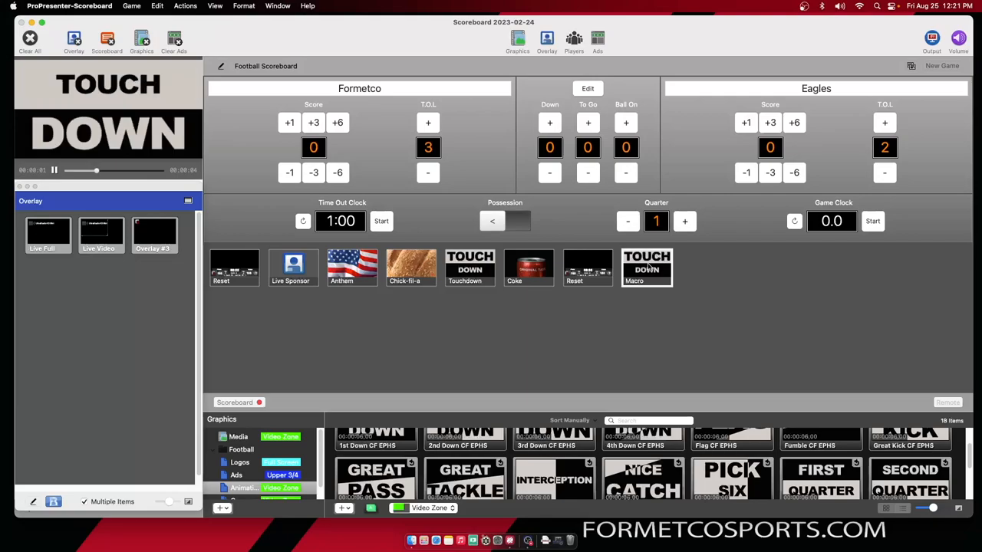
click(648, 267)
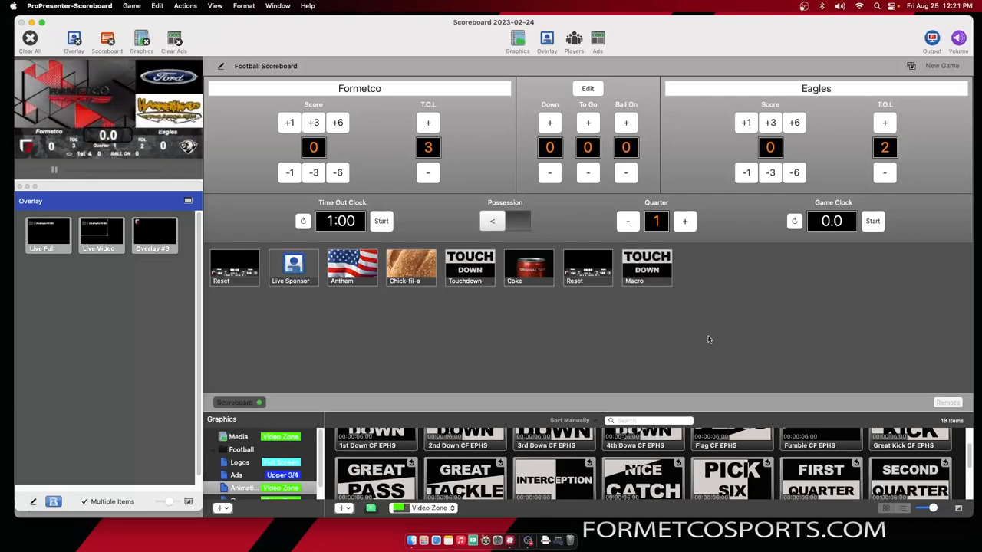